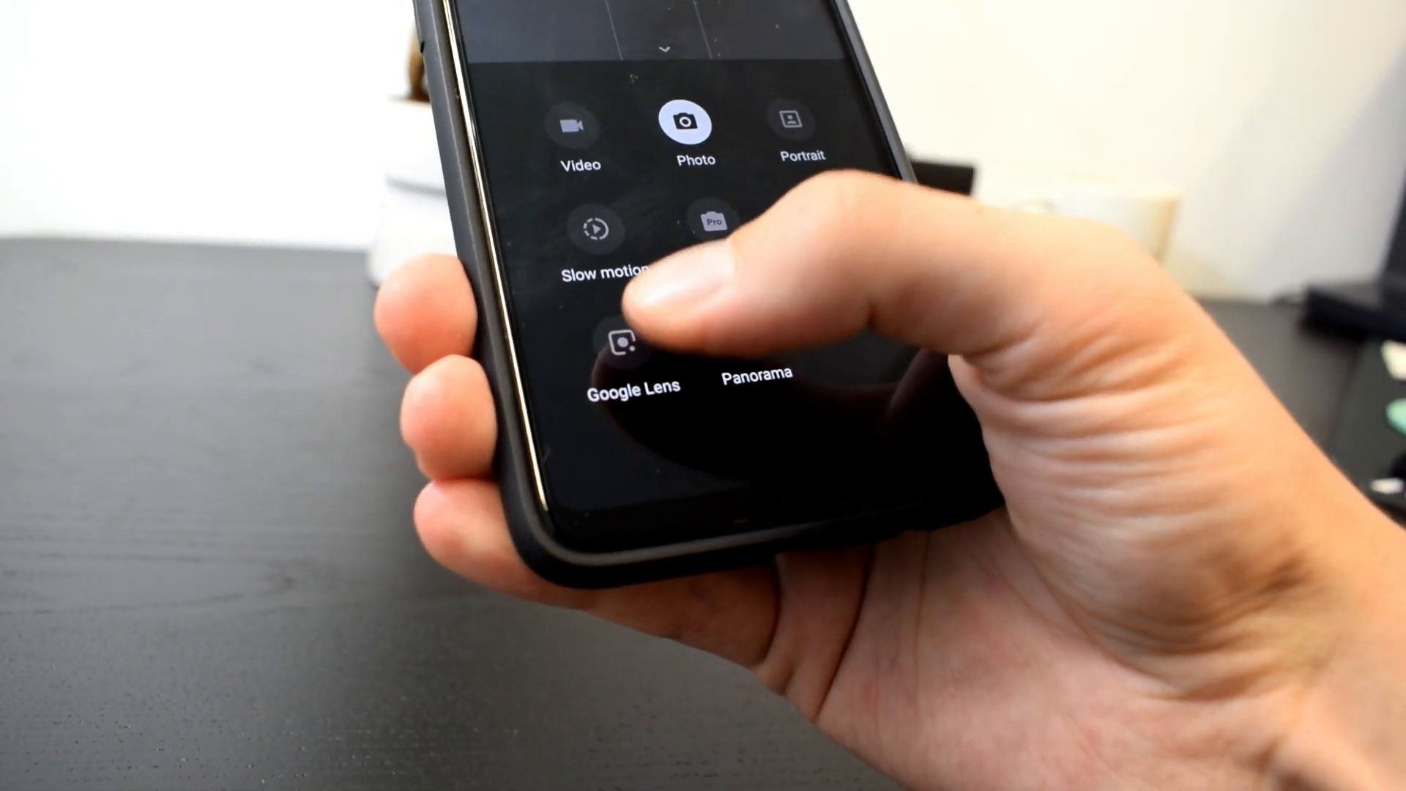
# - Select Google Lens from the phone camera's mode list
pyautogui.click(620, 343)
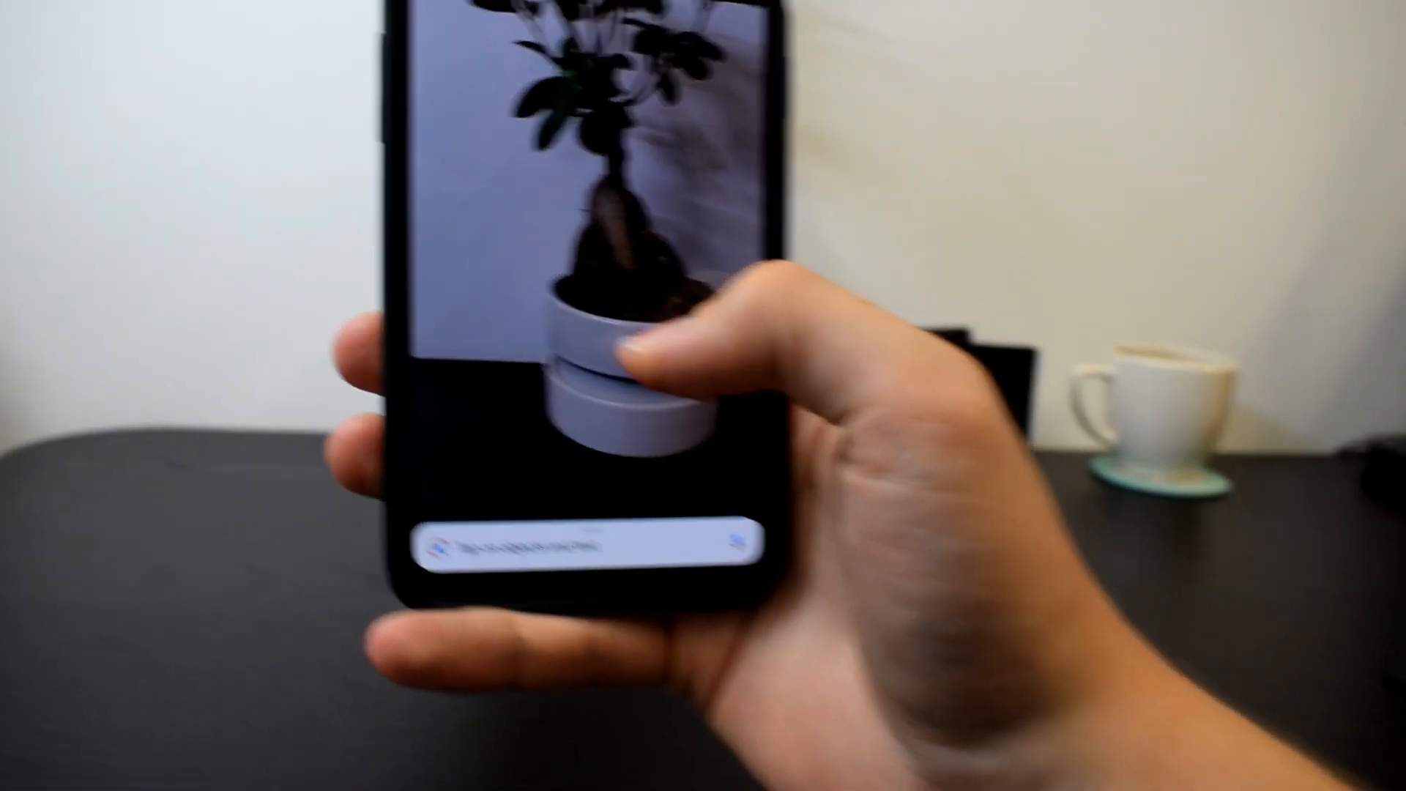
# - Select the potted plant on the desk and open its Lens recognition results
pyautogui.click(636, 439)
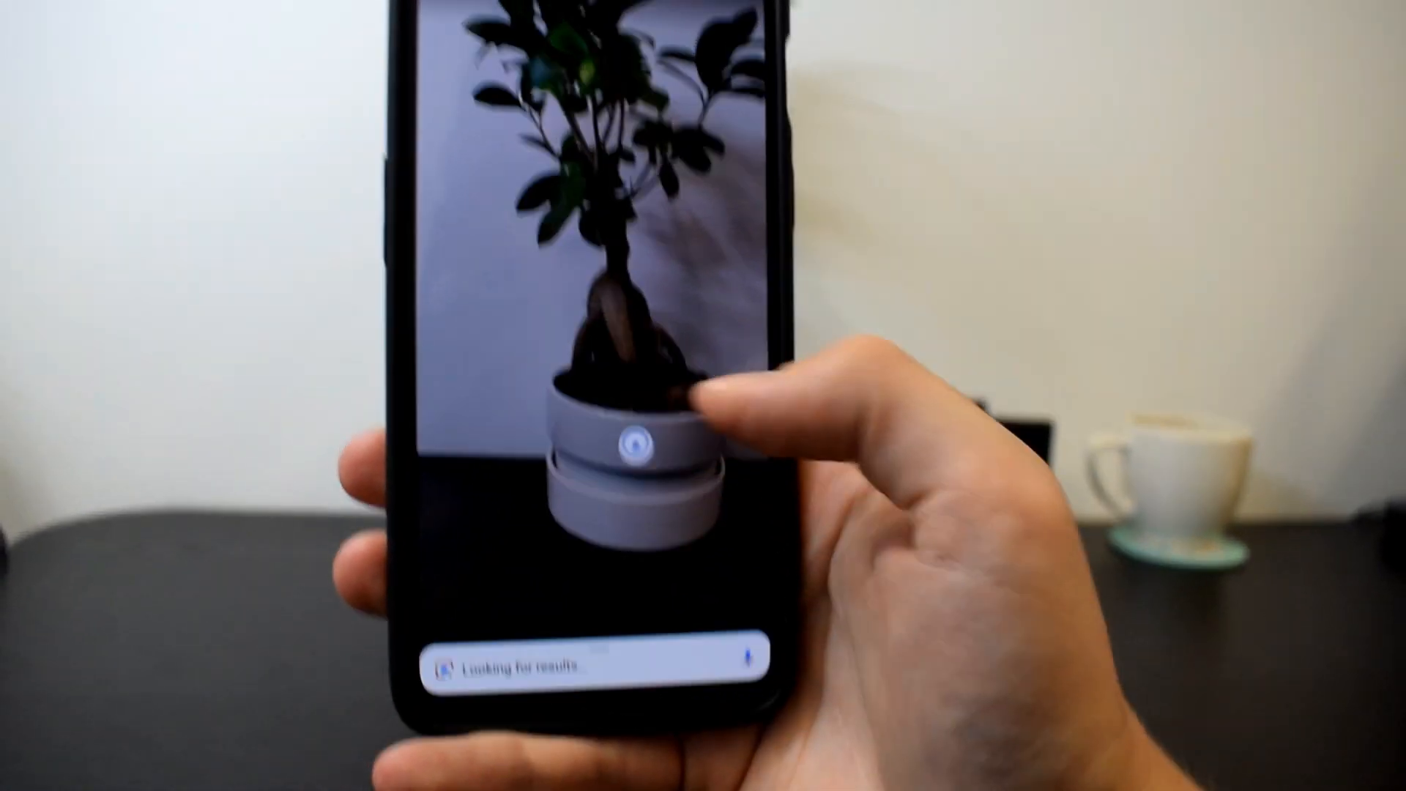
pyautogui.click(636, 439)
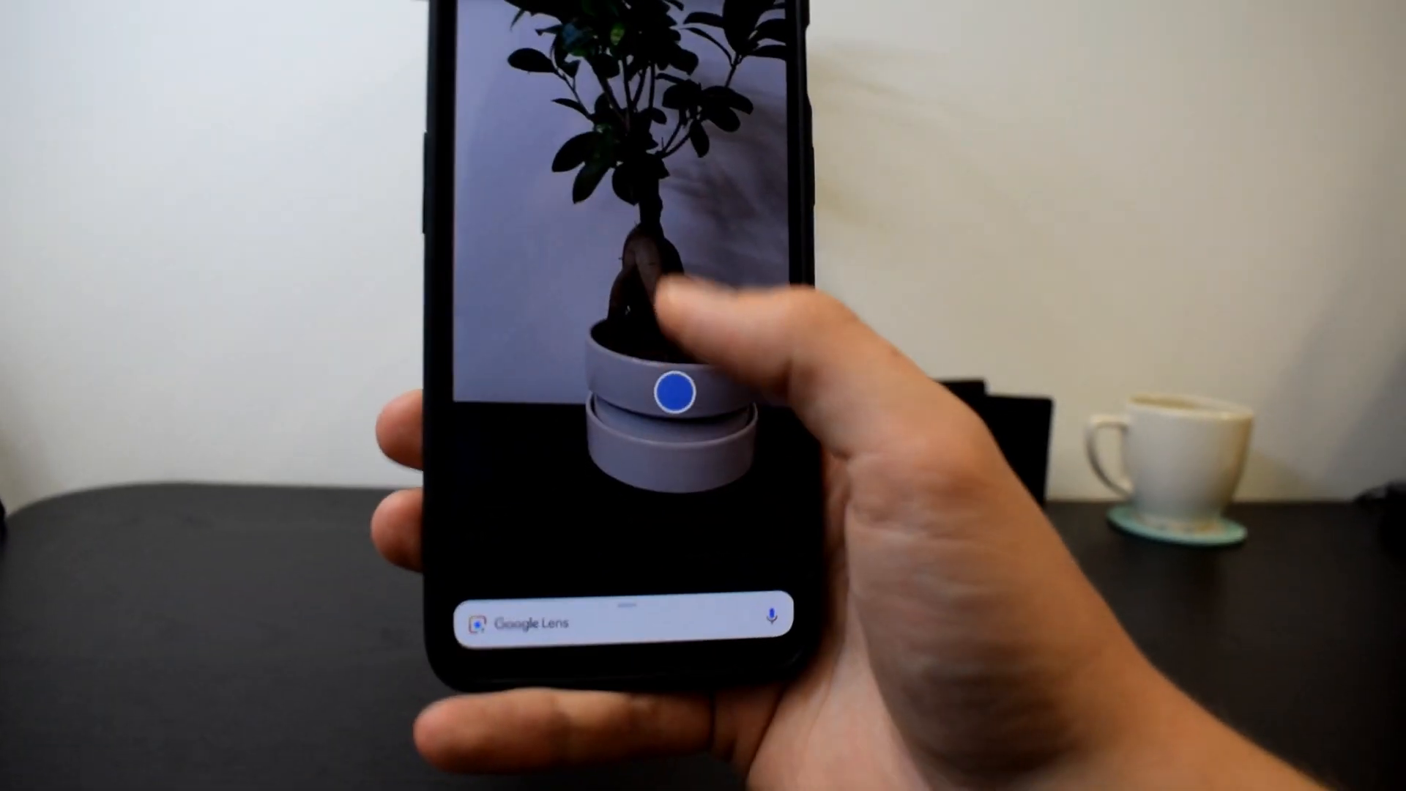
pyautogui.click(683, 389)
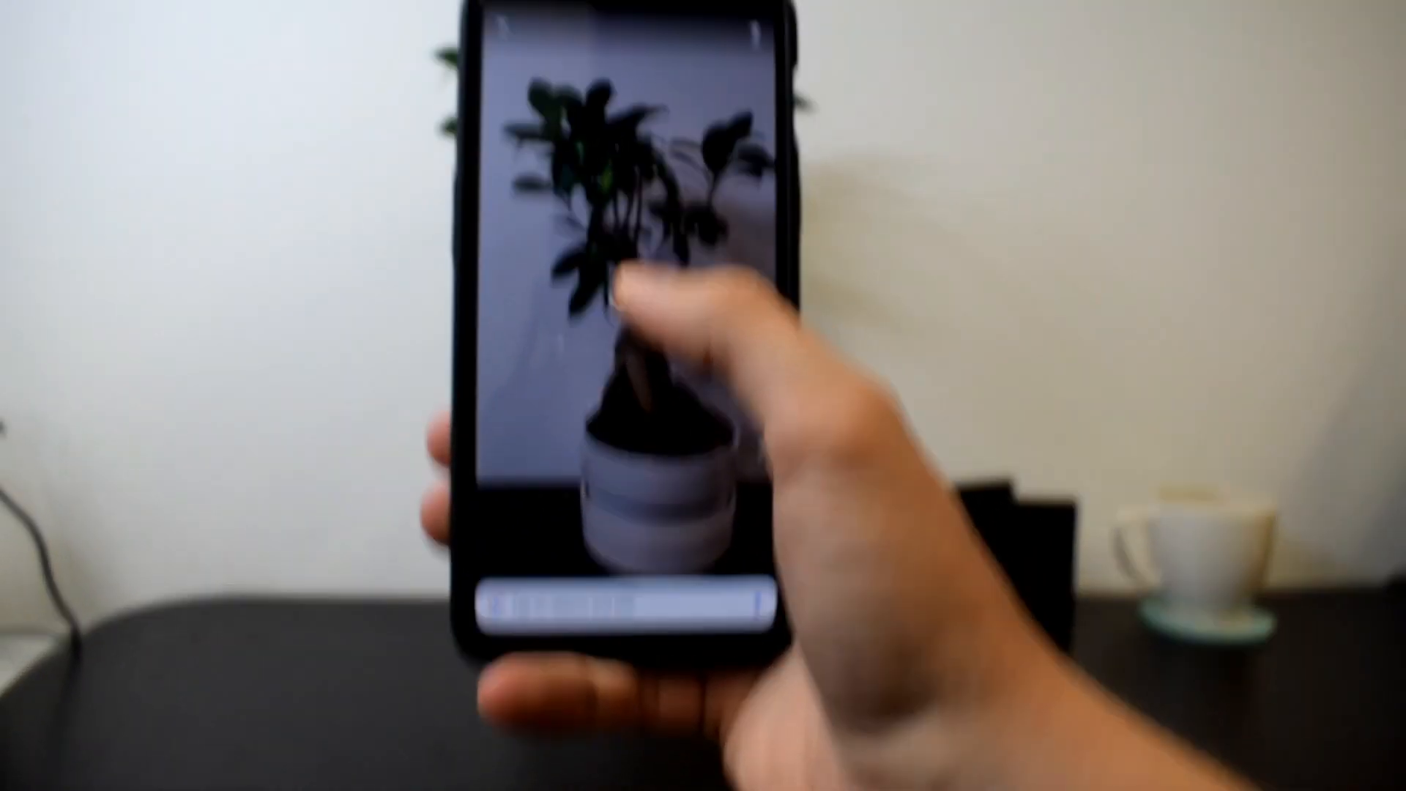
pyautogui.click(628, 325)
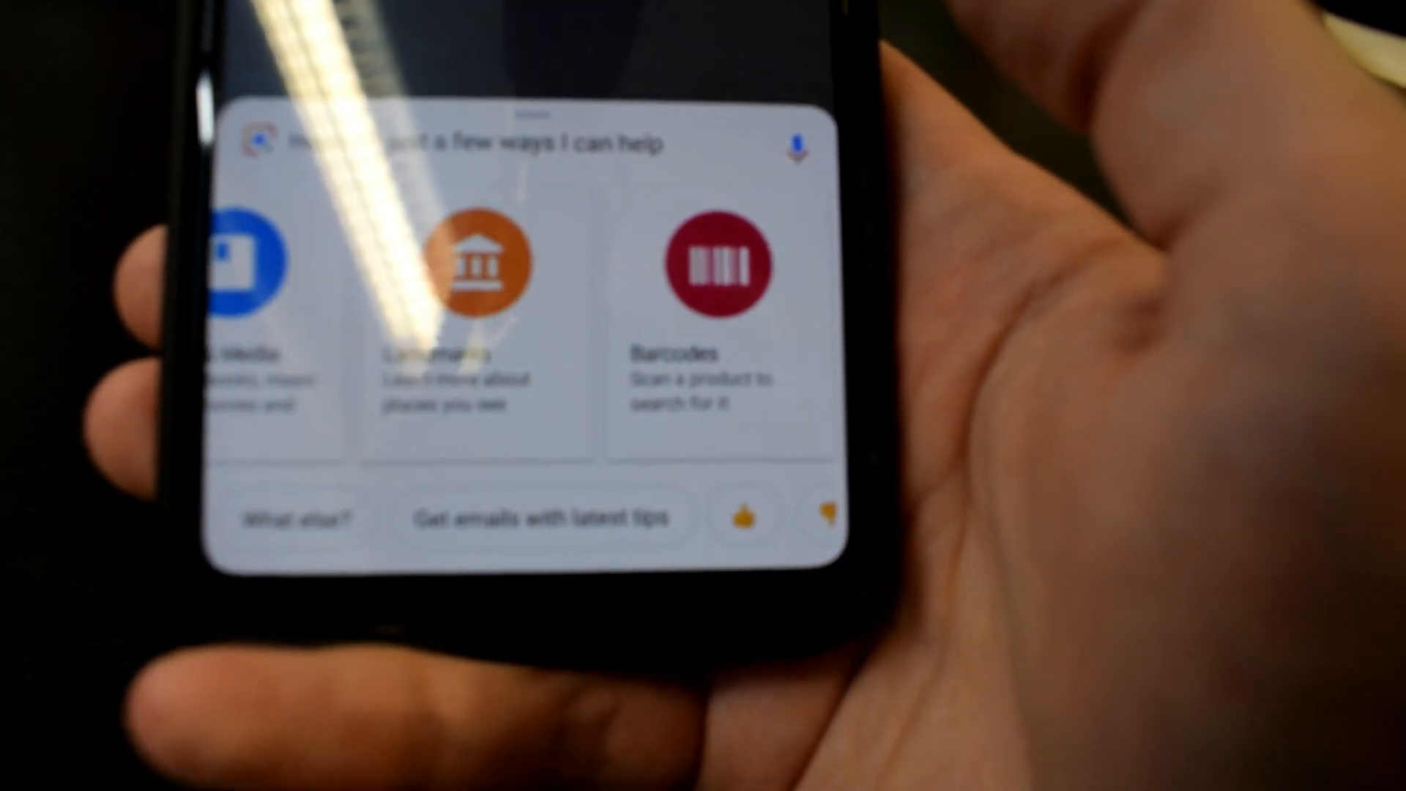
# - Swipe through the Lens help cards to show Text and Books & Media
pyautogui.hscroll(-3)
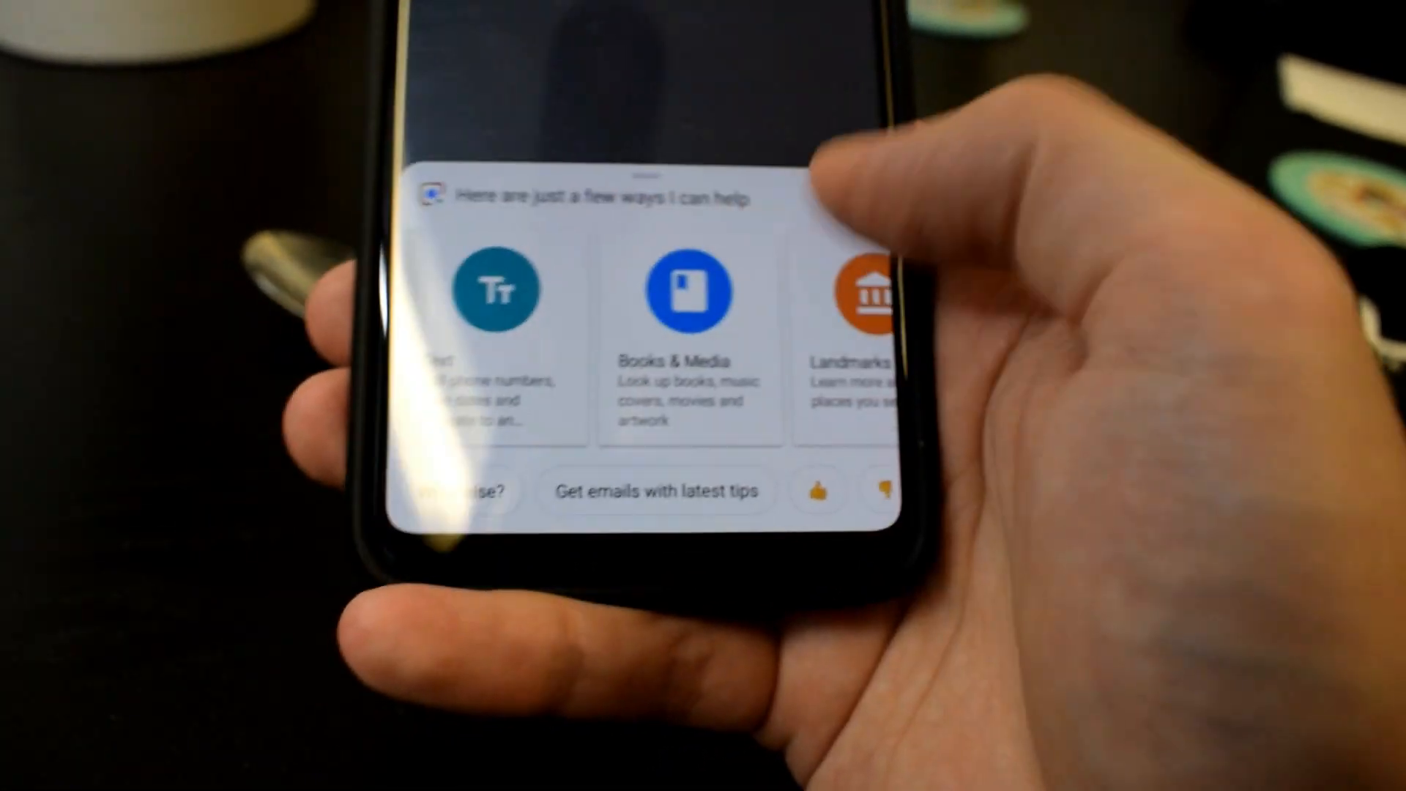